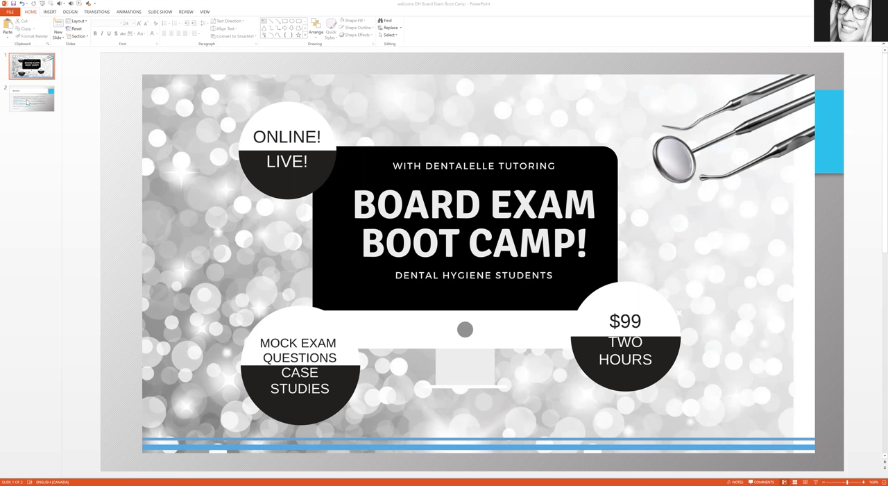
# Show slide 2, the Welcome! slide with boot camp schedule and sign-up link
pyautogui.click(31, 98)
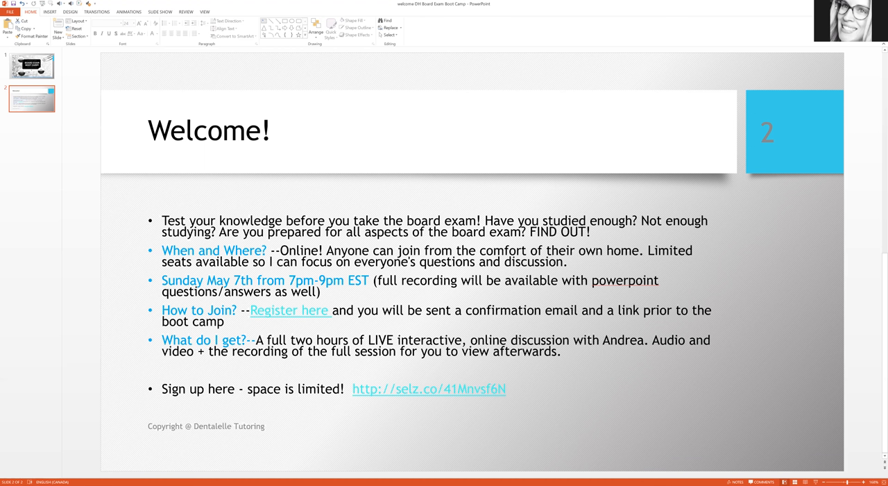
# Return to slide 1, the BOARD EXAM BOOT CAMP! title slide
pyautogui.click(30, 66)
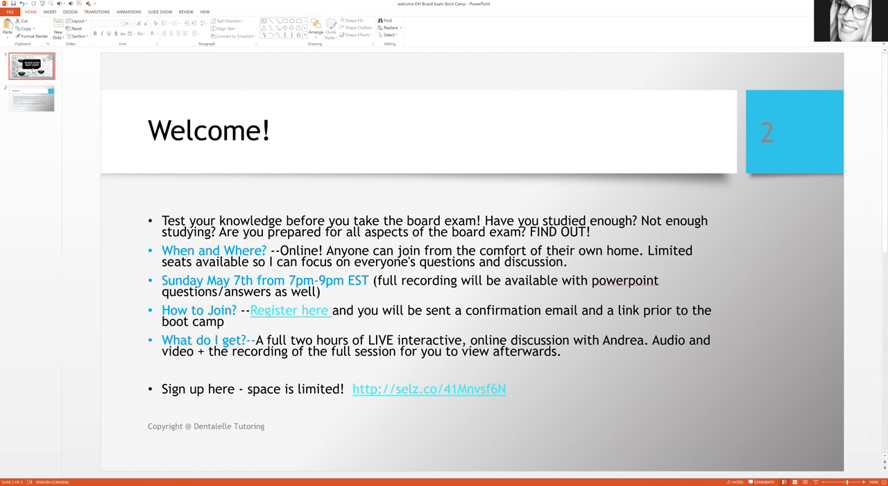
pyautogui.click(31, 65)
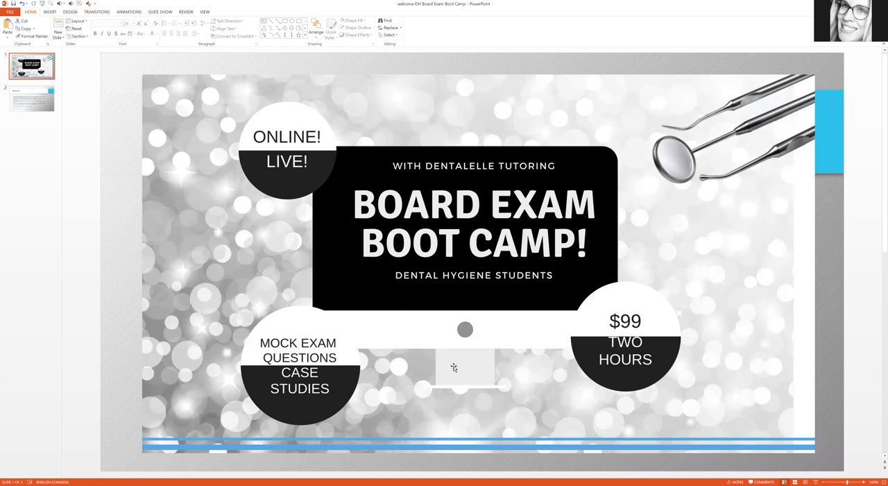
pyautogui.moveTo(406, 322)
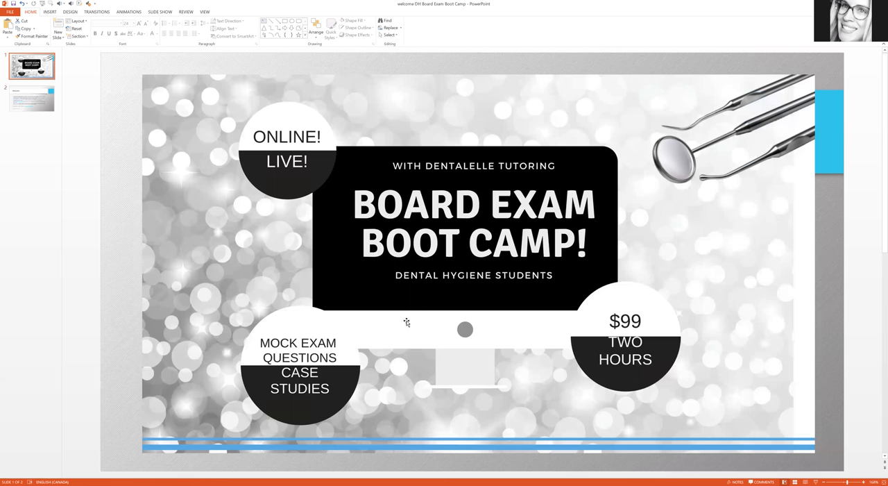
pyautogui.moveTo(368, 336)
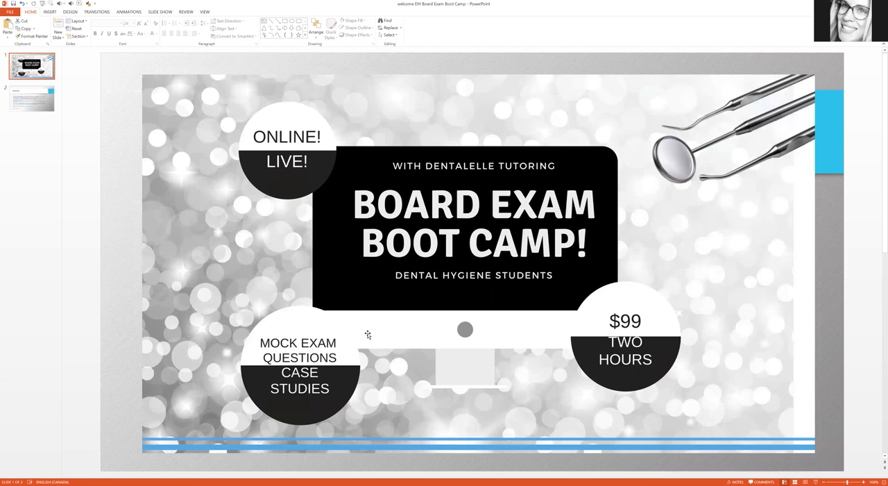